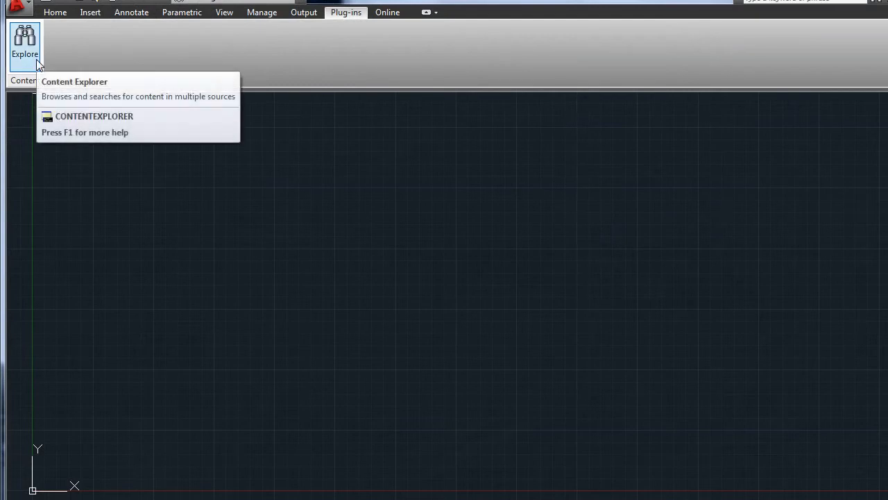
Search the Sample folder in Content Explorer for "door", returning 72 door block results
{"action": "left_click", "coordinate": [25, 39]}
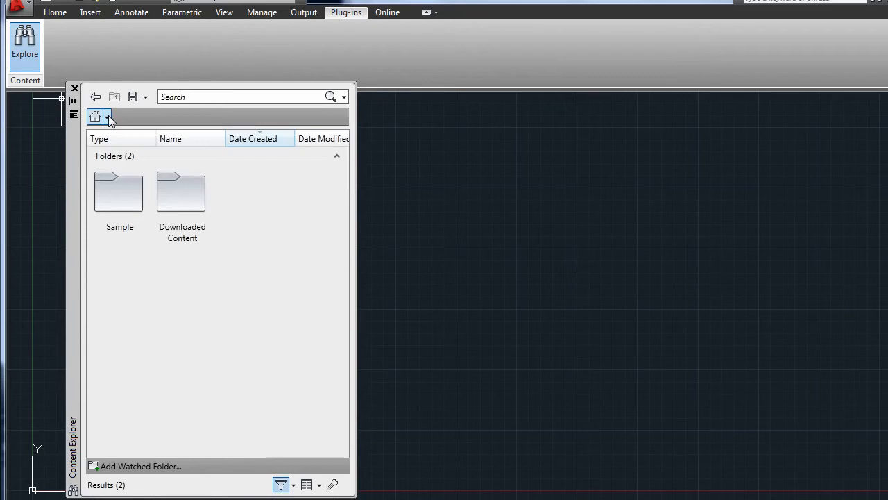
{"action": "left_click", "coordinate": [108, 116]}
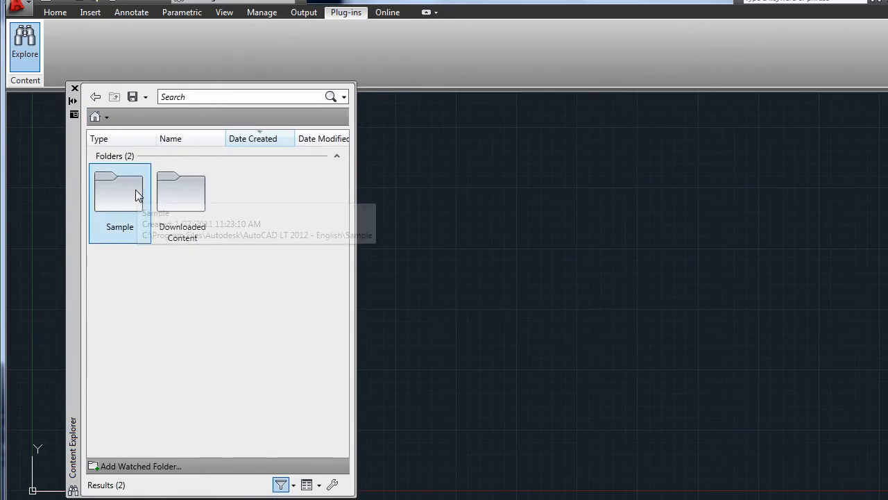
{"action": "double_click", "coordinate": [119, 191]}
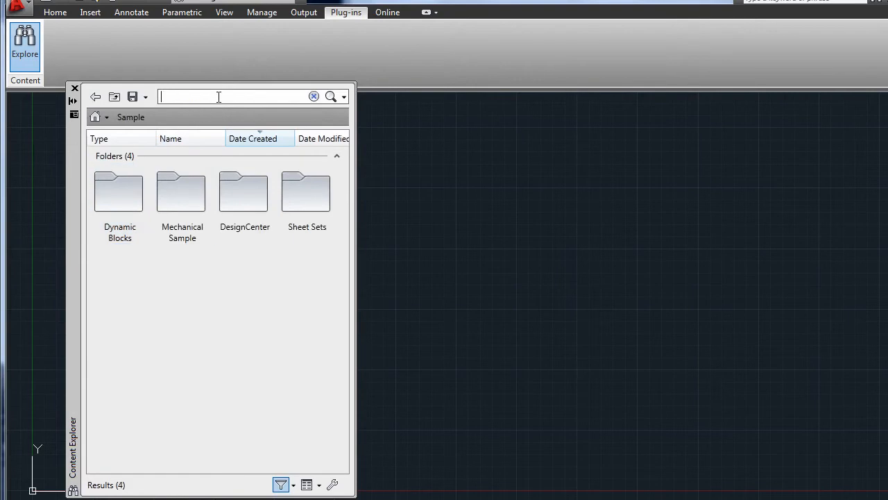
{"action": "type", "text": "door"}
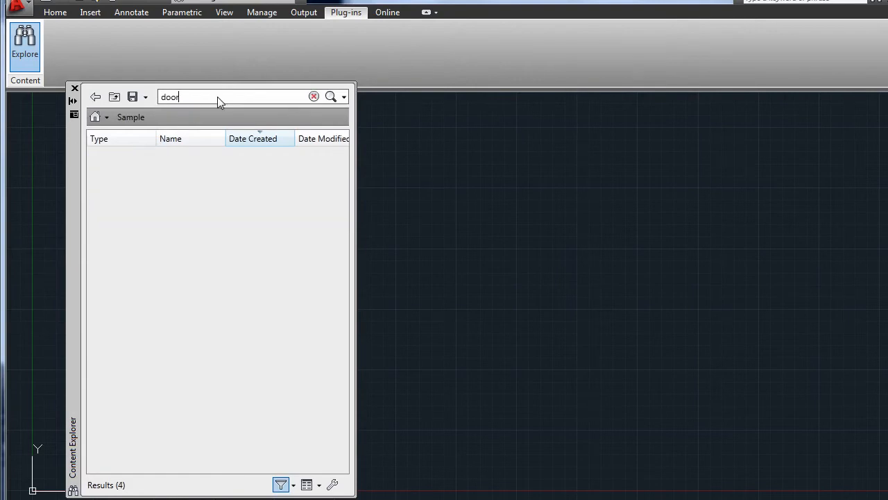
{"action": "left_click", "coordinate": [330, 97]}
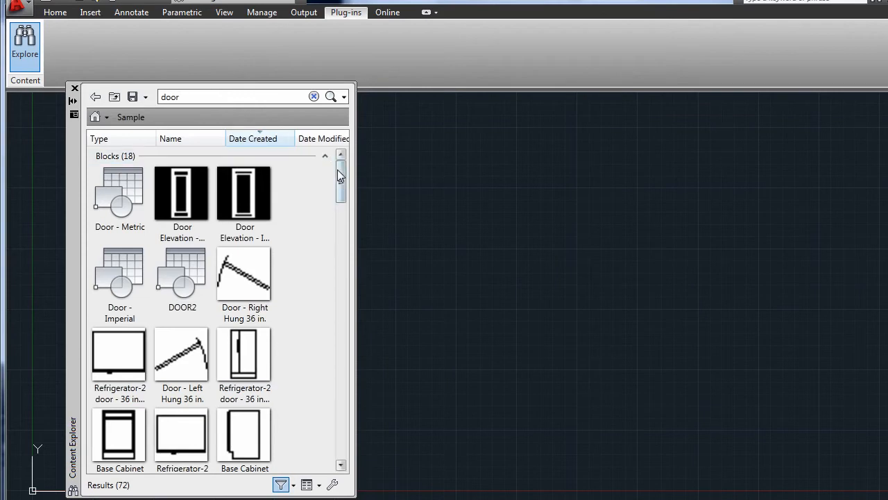
{"action": "scroll", "scroll_direction": "down", "scroll_amount": 3}
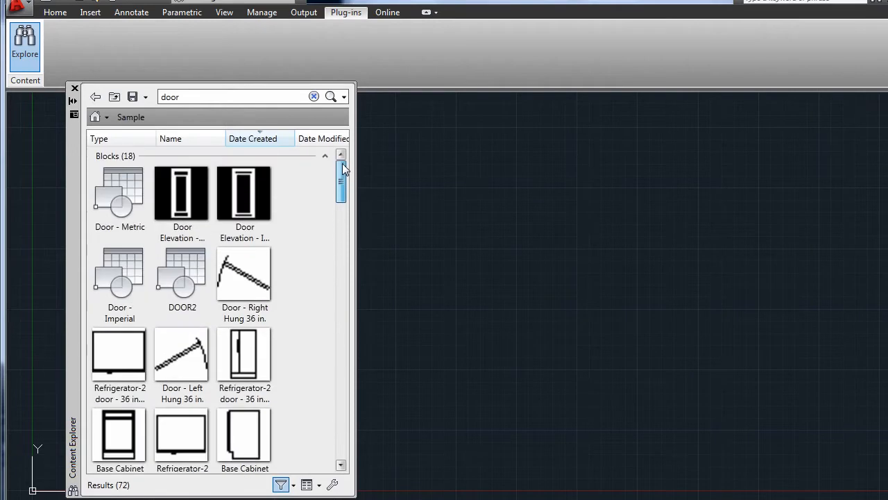
From the Content Explorer home, add My CAD Files as a watched folder
{"action": "left_click", "coordinate": [96, 117]}
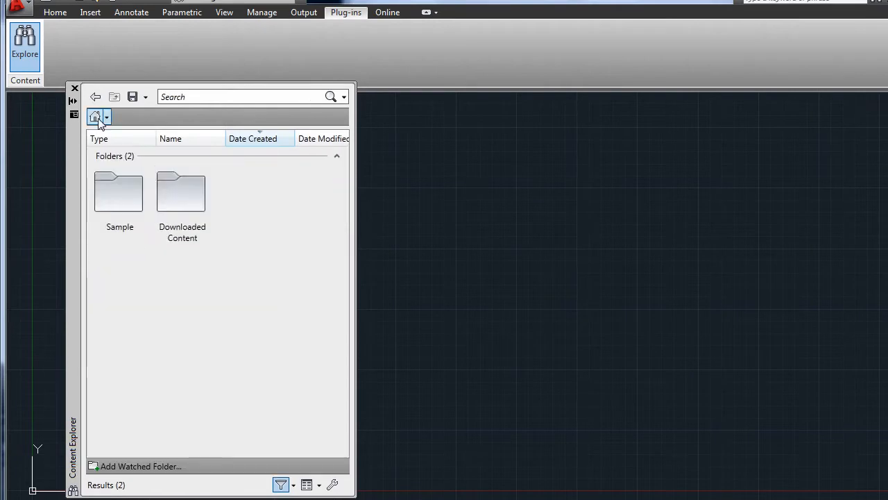
{"action": "mouse_move", "coordinate": [125, 467]}
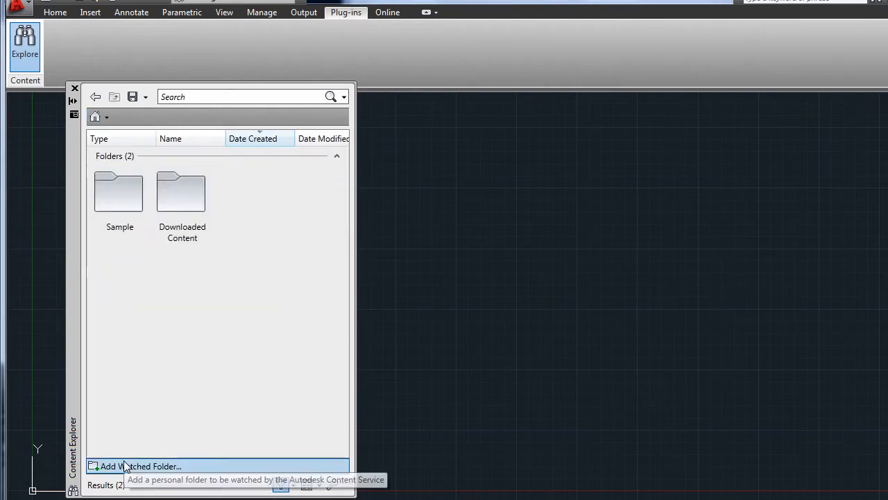
{"action": "left_click", "coordinate": [141, 466]}
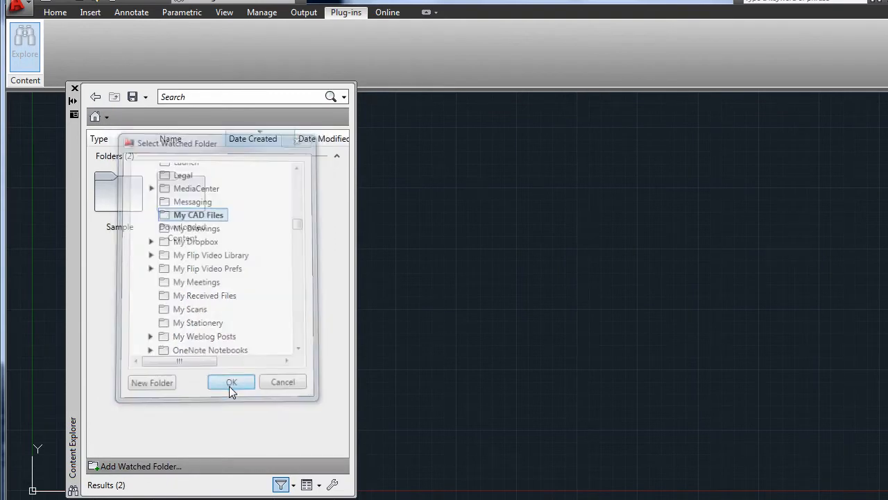
{"action": "left_click", "coordinate": [231, 382]}
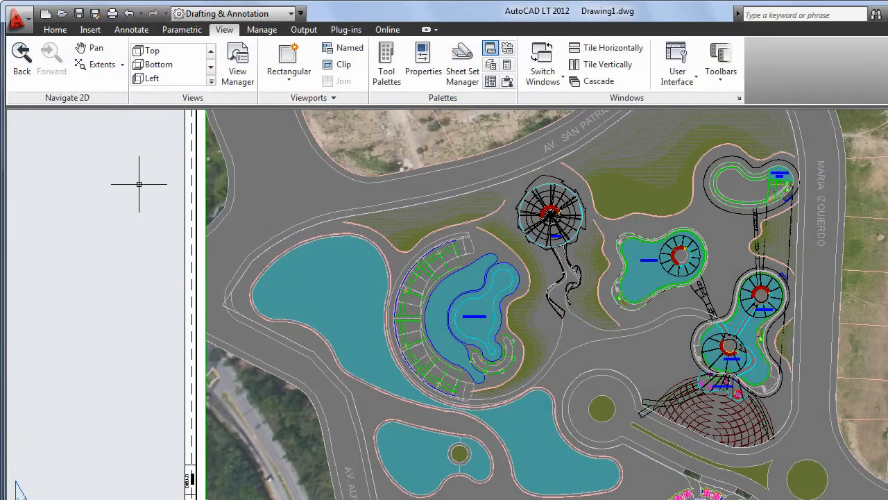
{"action": "mouse_move", "coordinate": [462, 63]}
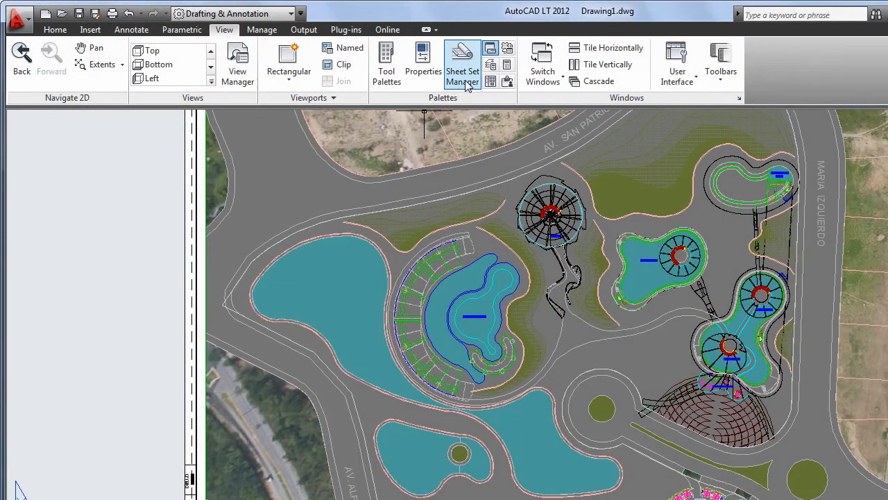
Show the Aquarium sheet set in Sheet Set Manager and review its Publish options
{"action": "left_click", "coordinate": [462, 62]}
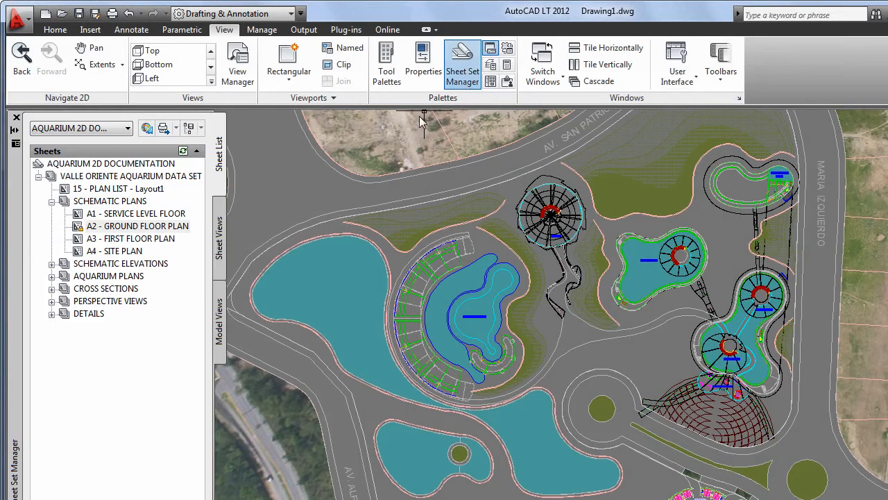
{"action": "mouse_move", "coordinate": [297, 164]}
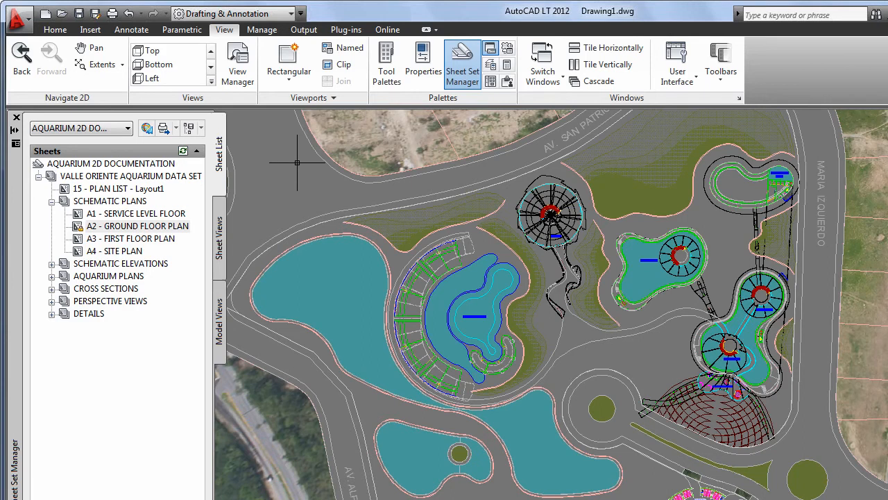
{"action": "left_click", "coordinate": [164, 127]}
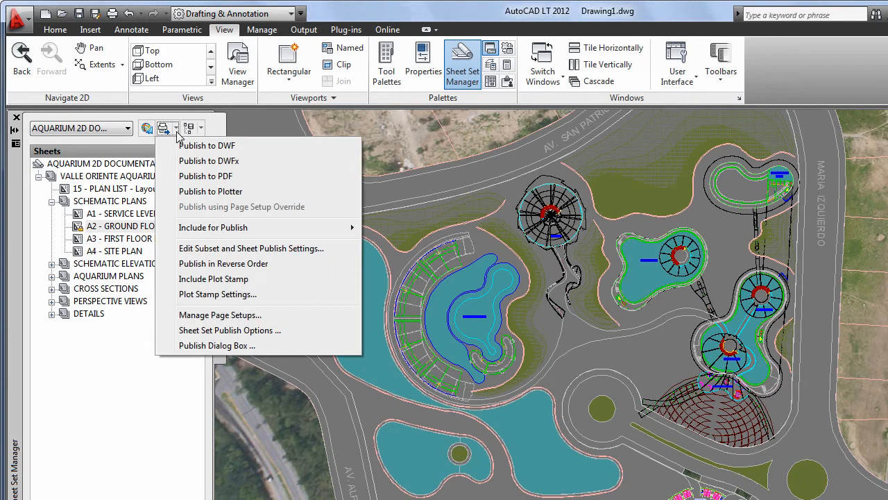
{"action": "mouse_move", "coordinate": [269, 161]}
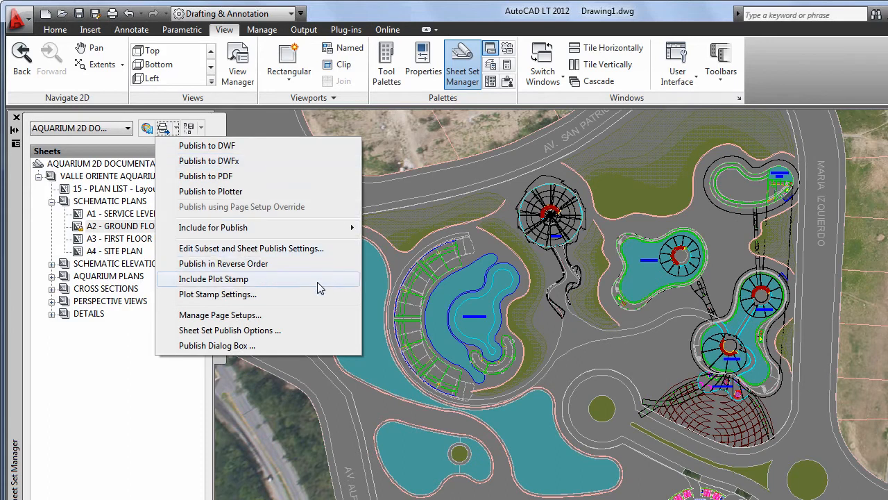
{"action": "mouse_move", "coordinate": [319, 300]}
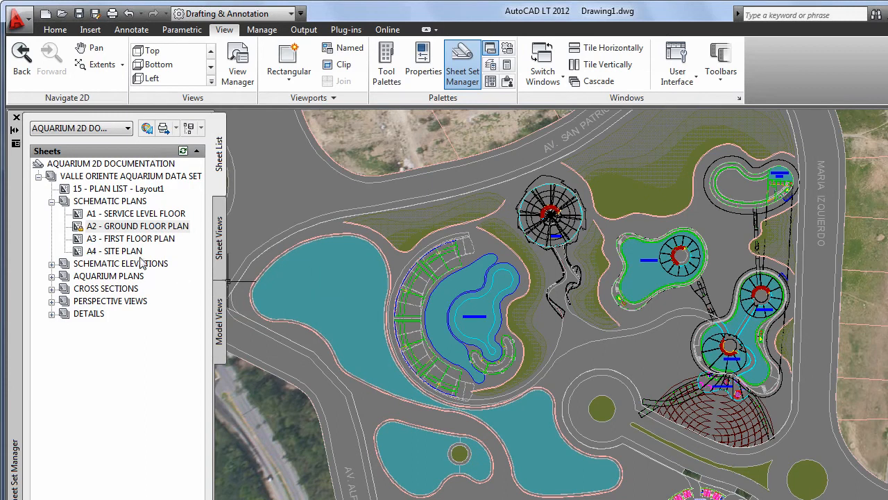
{"action": "left_click", "coordinate": [387, 29]}
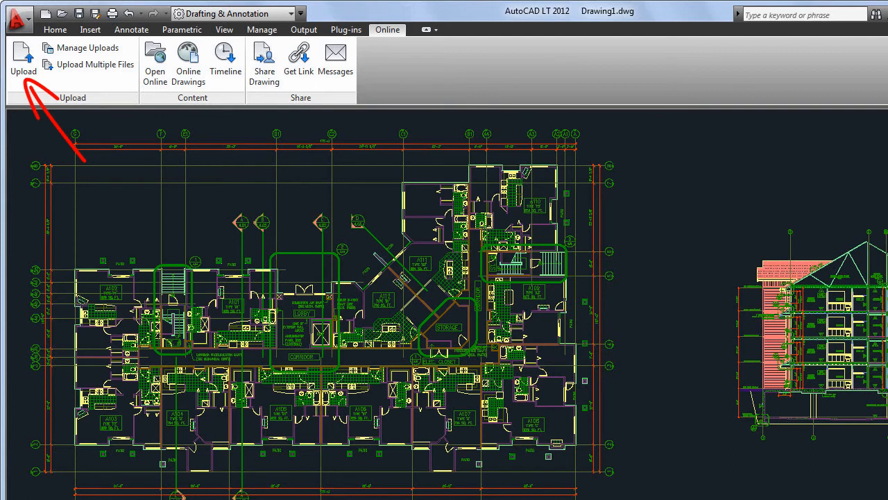
Upload the floor plan drawing to AutoCAD WS from the Online tab
{"action": "left_click", "coordinate": [187, 63]}
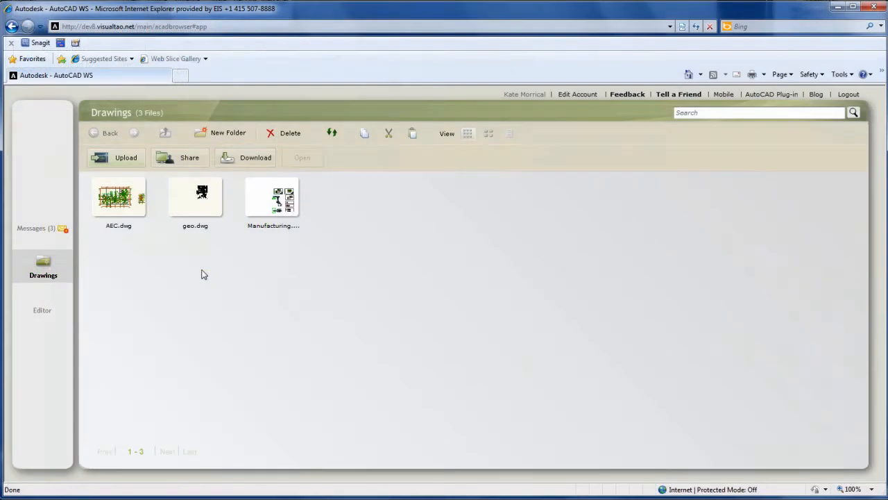
Edit AEC.dwg in the AutoCAD WS online editor and list its download formats
{"action": "double_click", "coordinate": [118, 197]}
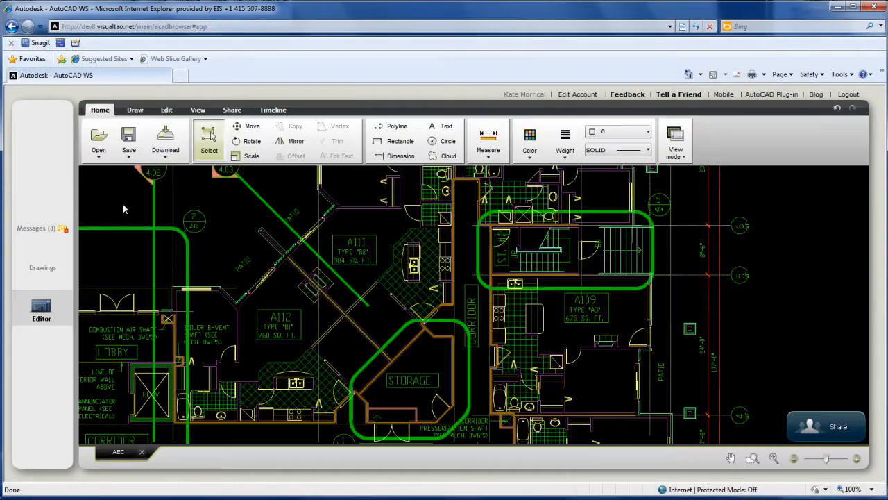
{"action": "mouse_move", "coordinate": [448, 155]}
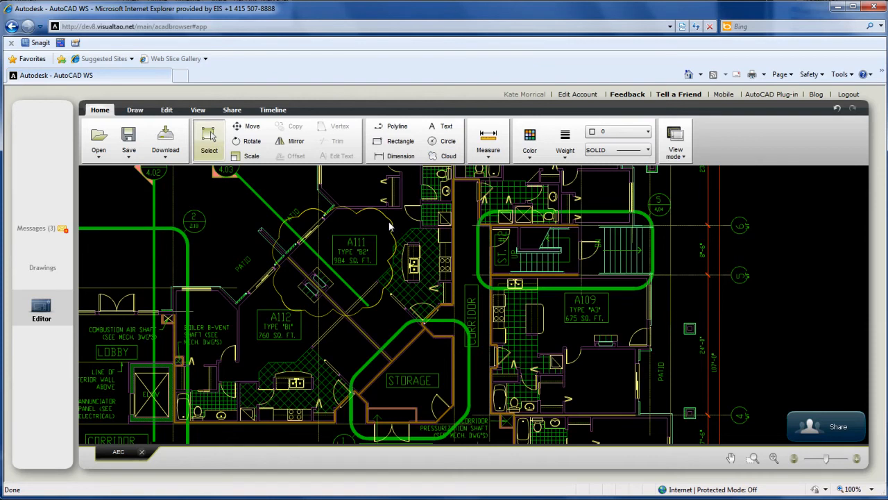
{"action": "left_click", "coordinate": [165, 138]}
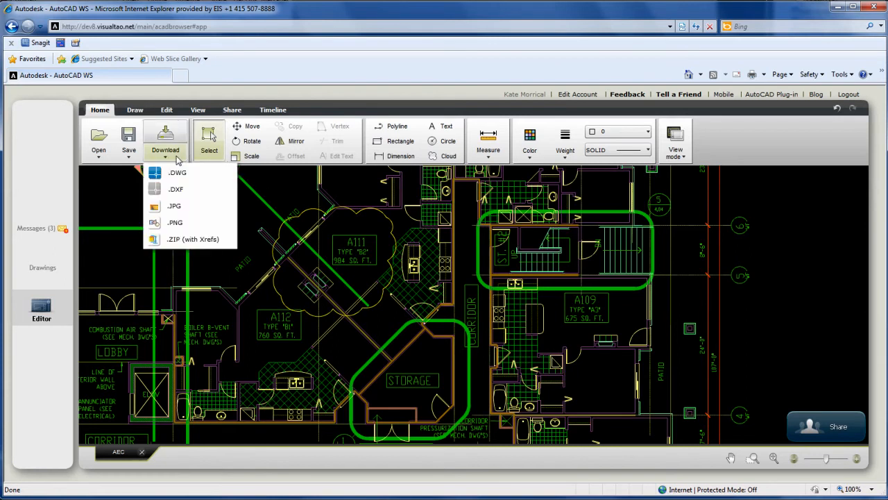
{"action": "mouse_move", "coordinate": [177, 172]}
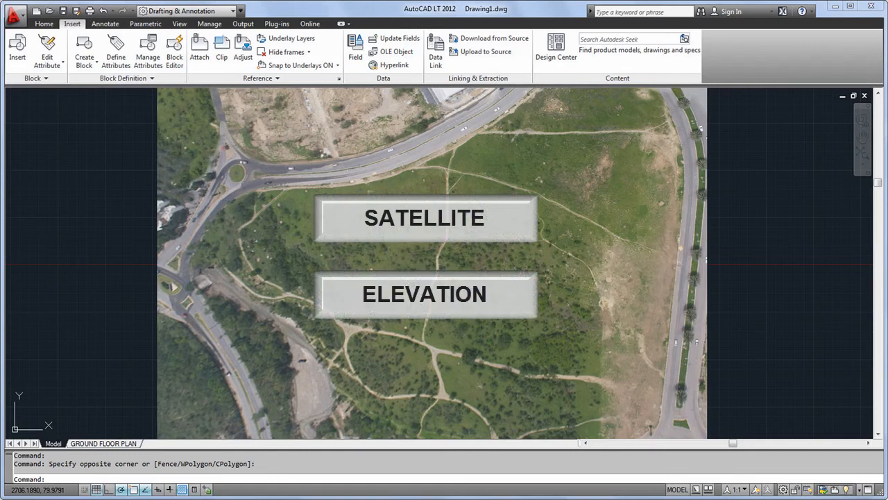
Import Roadway Model.dgn with default settings, zoom to the road intersection, then reach the Save As options
{"action": "left_click", "coordinate": [14, 13]}
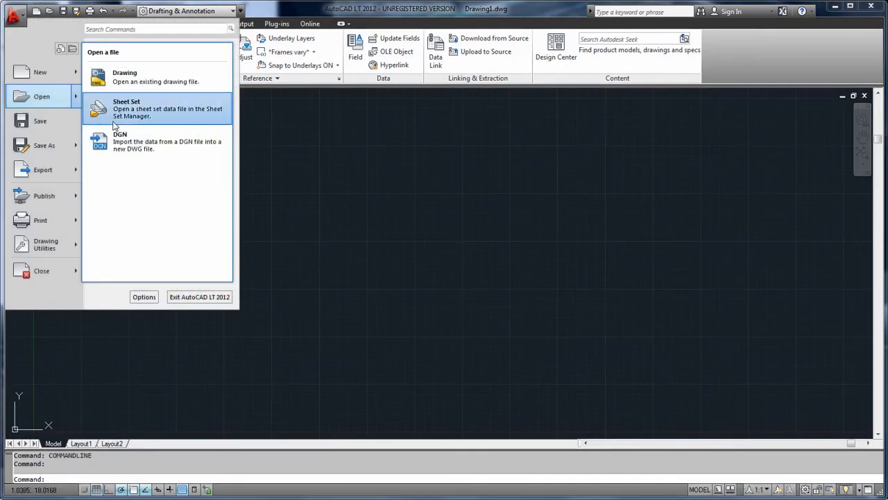
{"action": "left_click", "coordinate": [120, 141]}
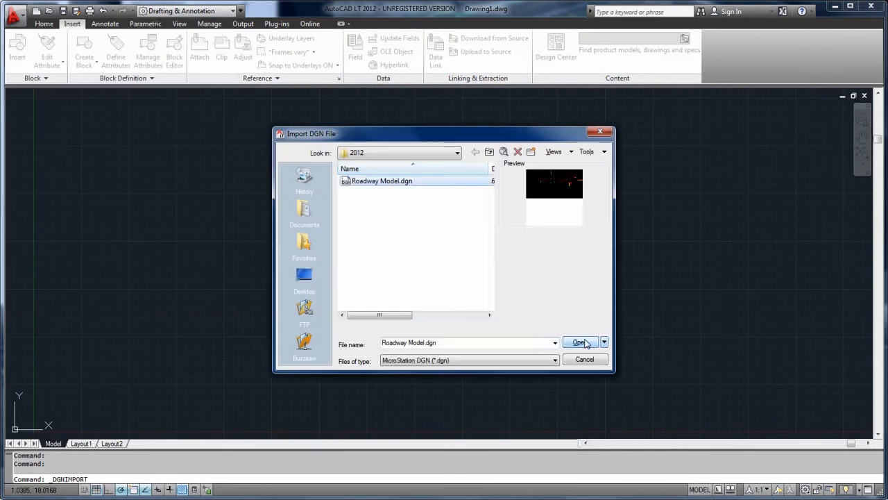
{"action": "left_click", "coordinate": [580, 341]}
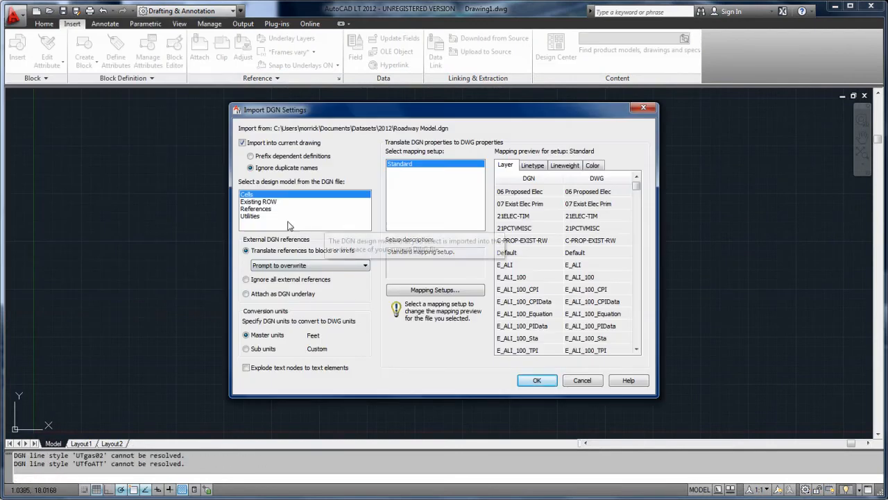
{"action": "left_click", "coordinate": [536, 380]}
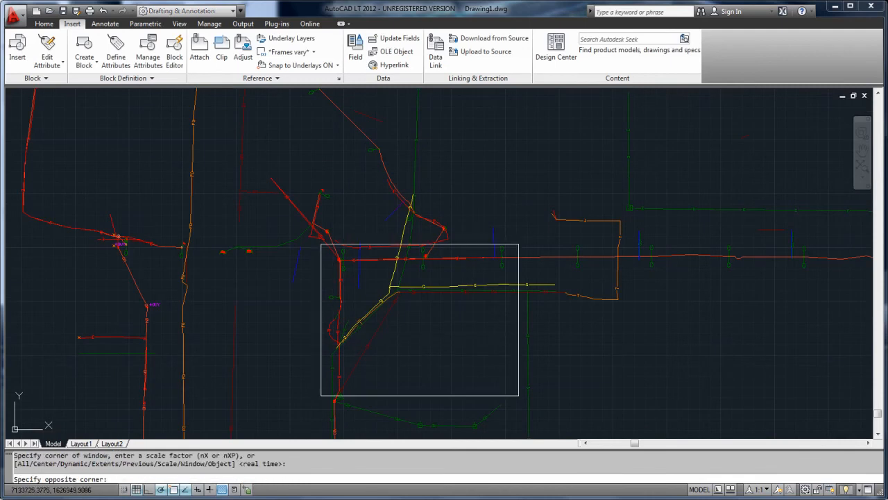
{"action": "left_click", "coordinate": [516, 396]}
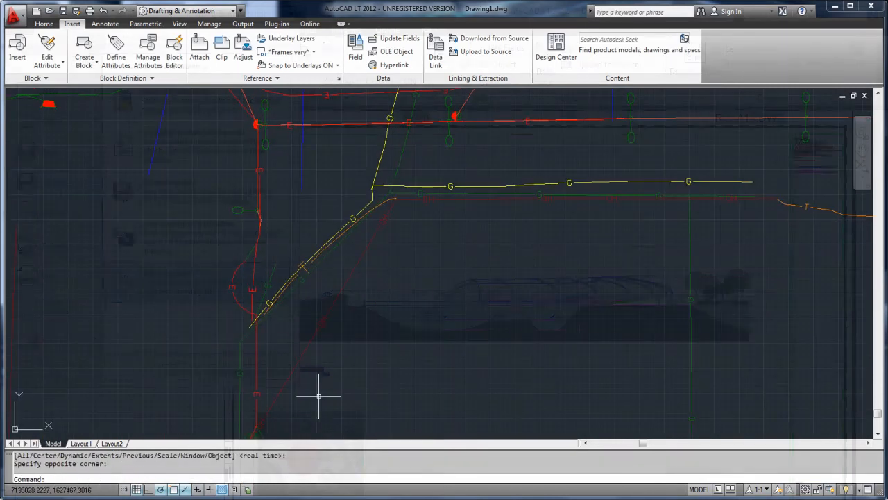
{"action": "left_click", "coordinate": [15, 11]}
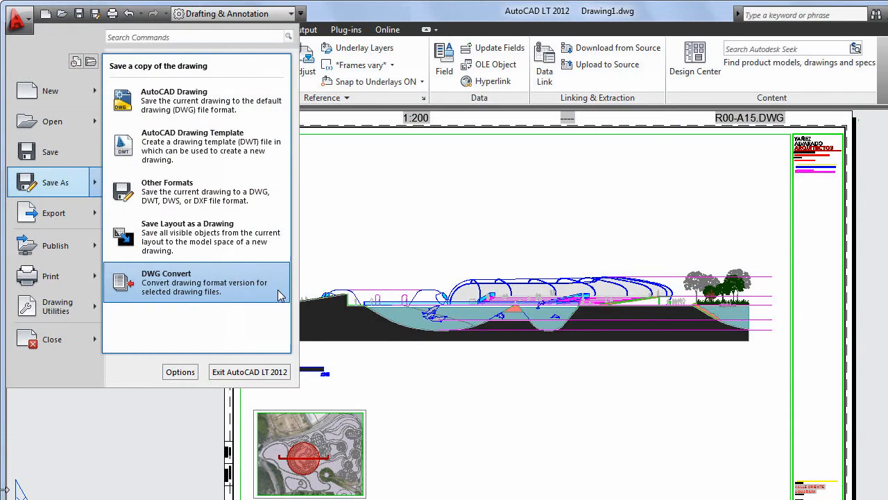